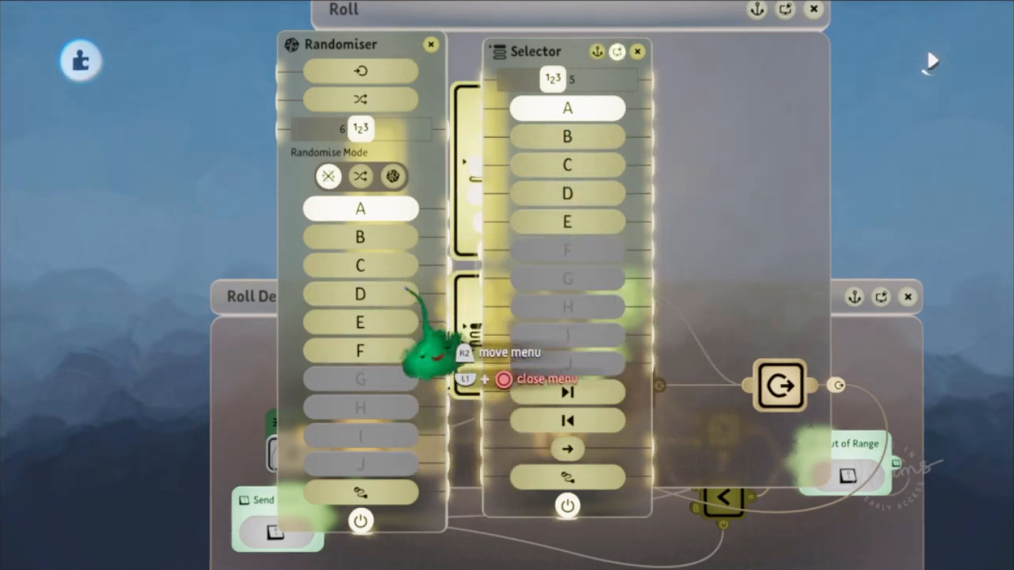
Dismiss the Randomiser and Selector tweak menus to reveal the Roll microchip's gadgets.
{"action": "left_click", "coordinate": [431, 44]}
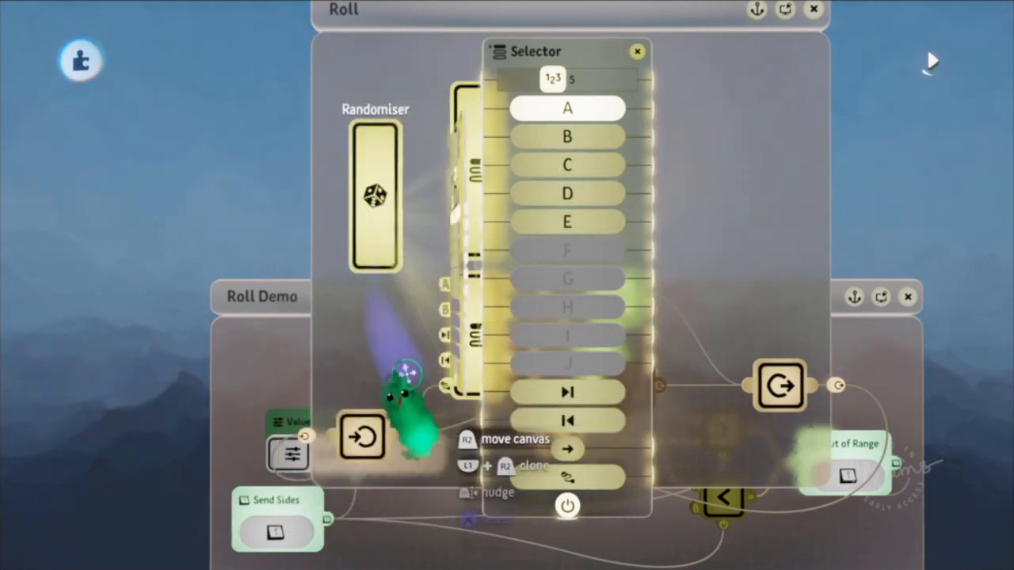
{"action": "left_click", "coordinate": [374, 197]}
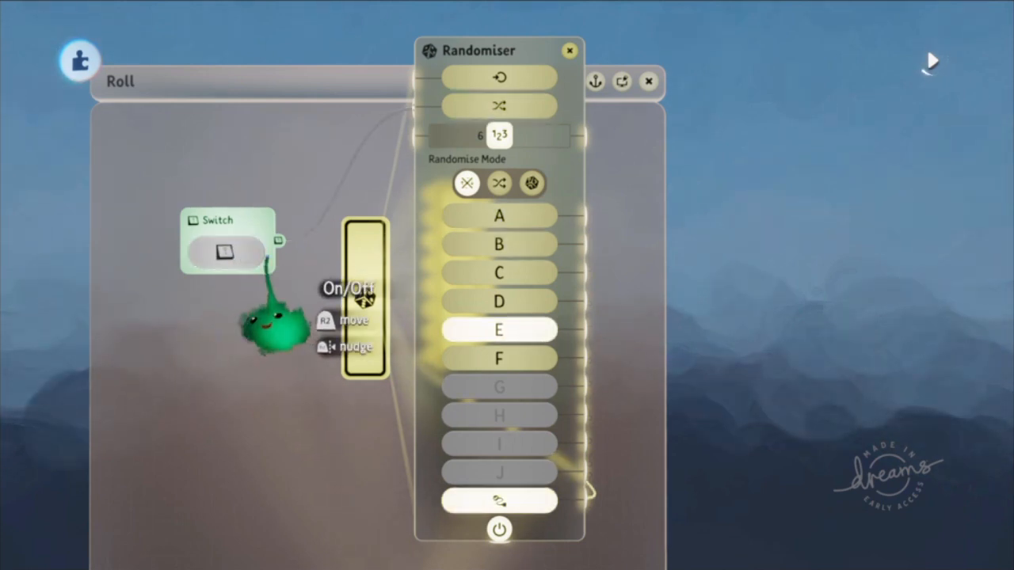
Change the Randomiser's Randomise Mode and output settings in its tweak menu.
{"action": "left_click", "coordinate": [569, 49]}
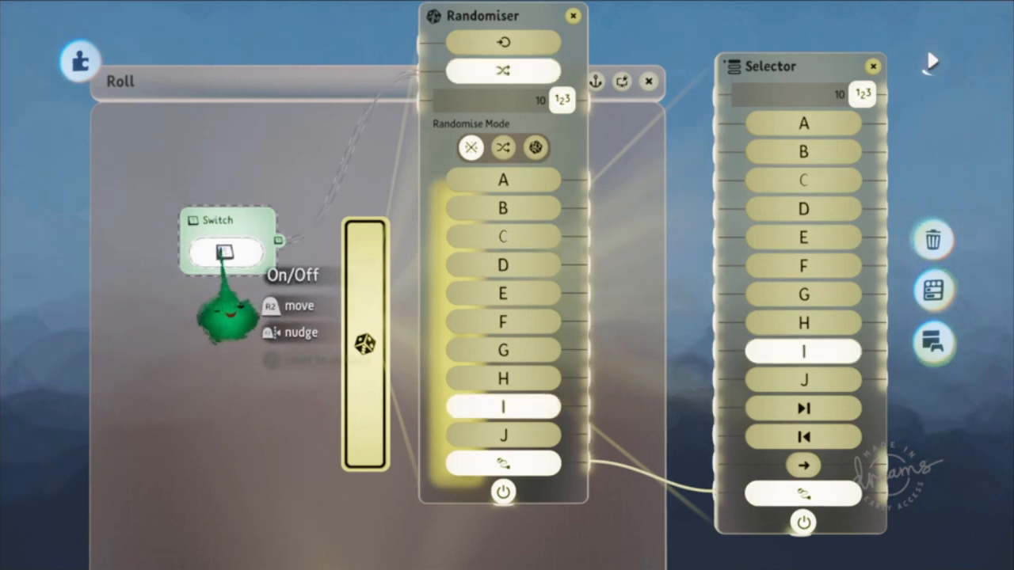
Confirm the Randomiser's ten outputs A–J by dismissing its tweak menu.
{"action": "left_click", "coordinate": [573, 16]}
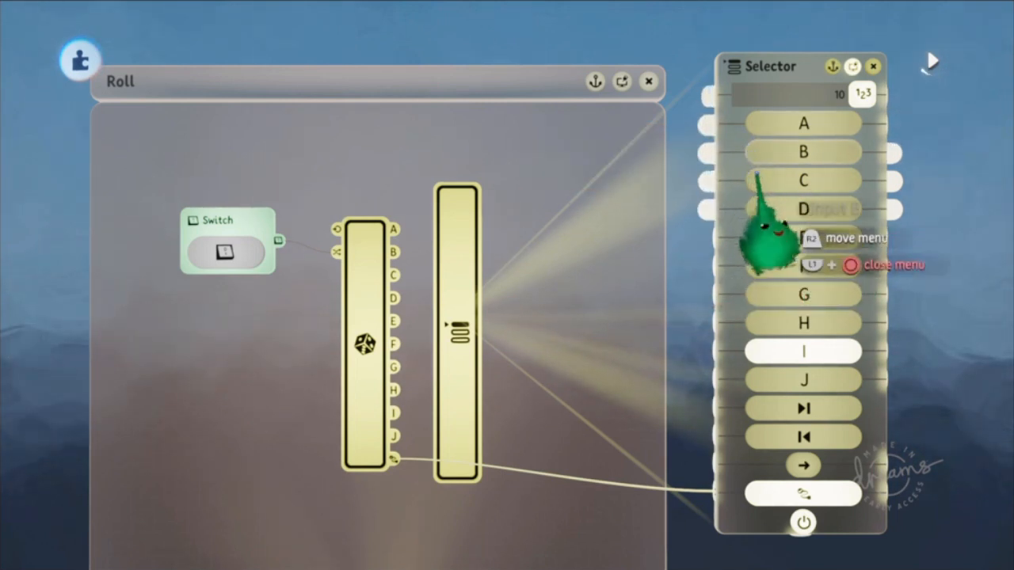
{"action": "mouse_move", "coordinate": [222, 308]}
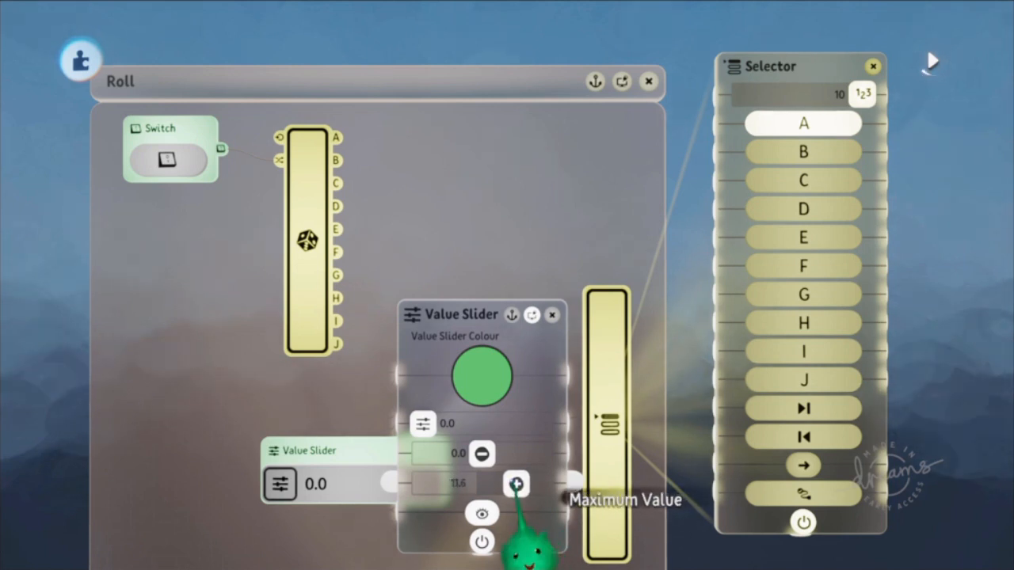
Adjust the Value Slider's maximum and drag its value from 8.9 to 2.9 so the Selector picks C.
{"action": "left_click", "coordinate": [551, 316]}
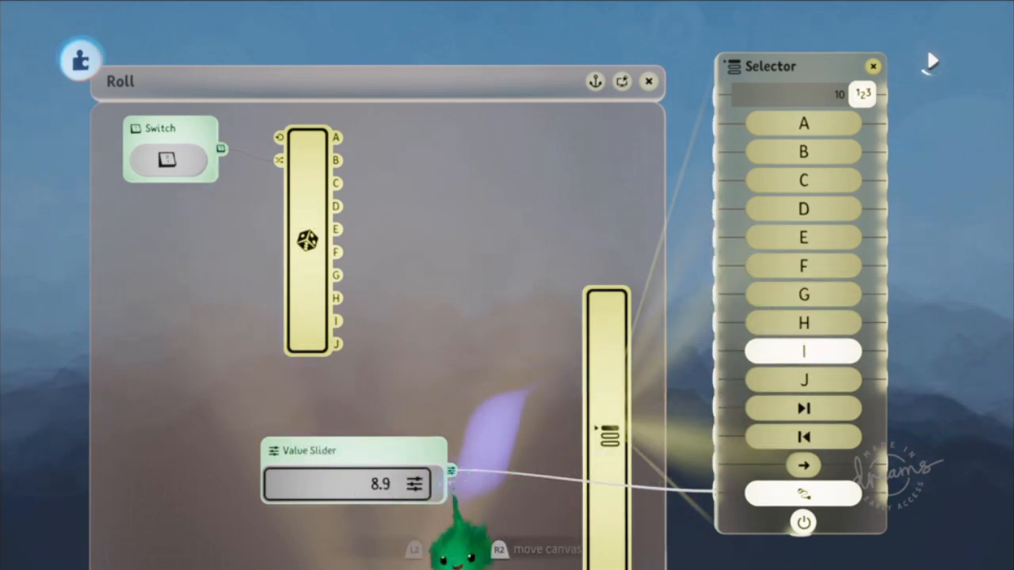
{"action": "left_click", "coordinate": [804, 124]}
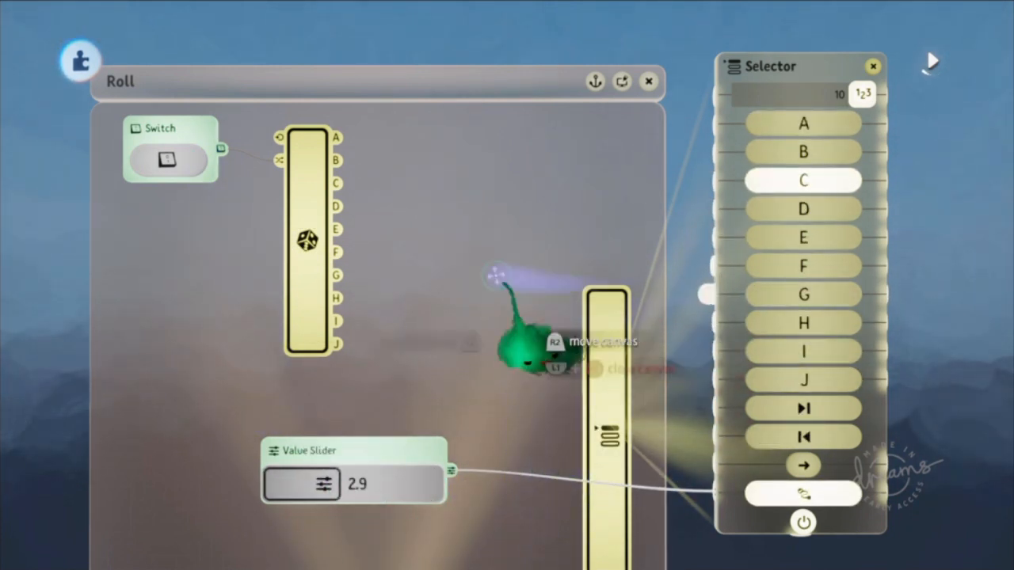
{"action": "mouse_move", "coordinate": [340, 522]}
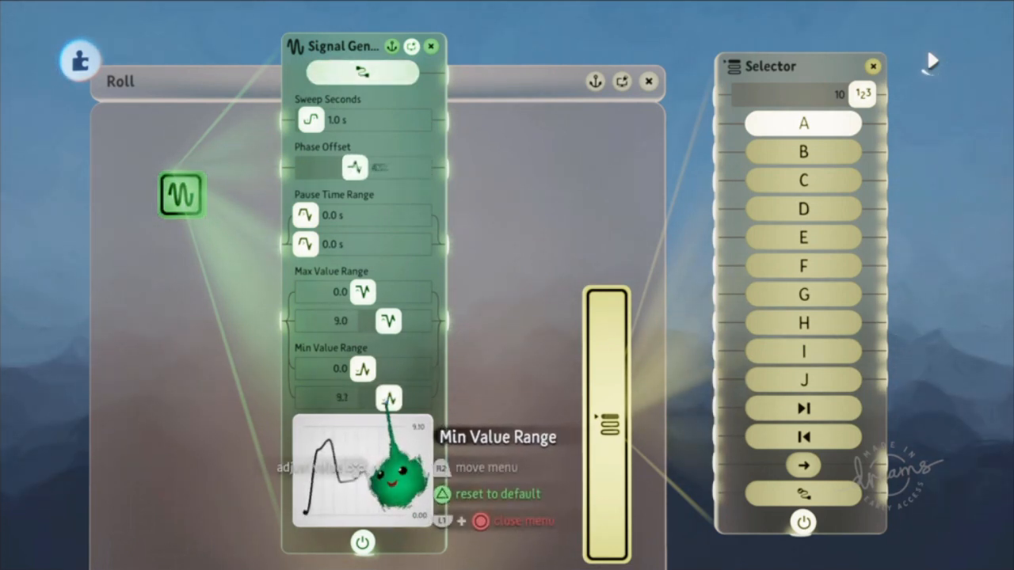
Set the Signal Generator's minimum value range for sweeping the Selector outputs.
{"action": "left_click", "coordinate": [431, 44]}
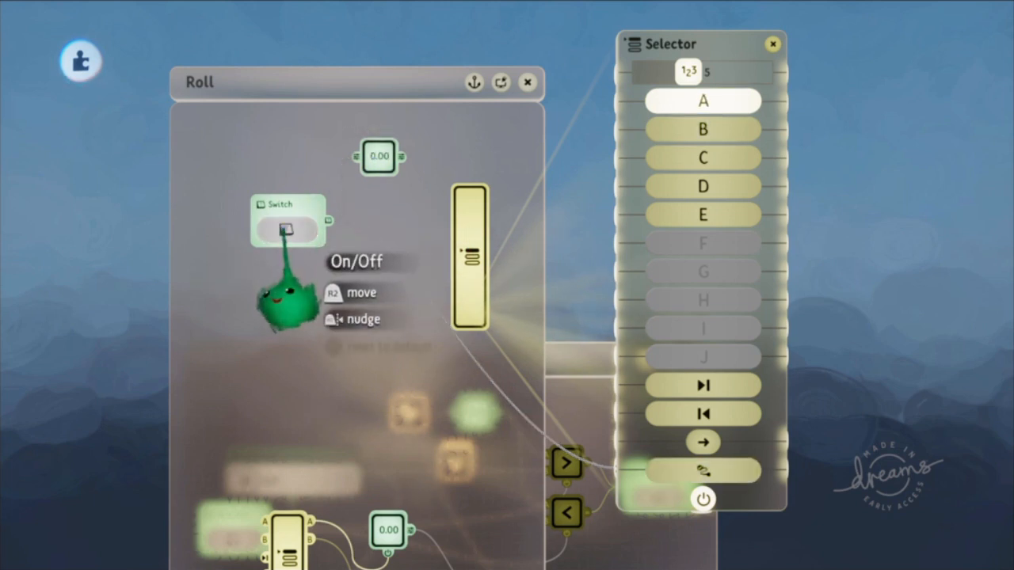
Switch on so the display reads 3.70 and the Selector moves to E, then dismiss the slider menu.
{"action": "left_click", "coordinate": [287, 229]}
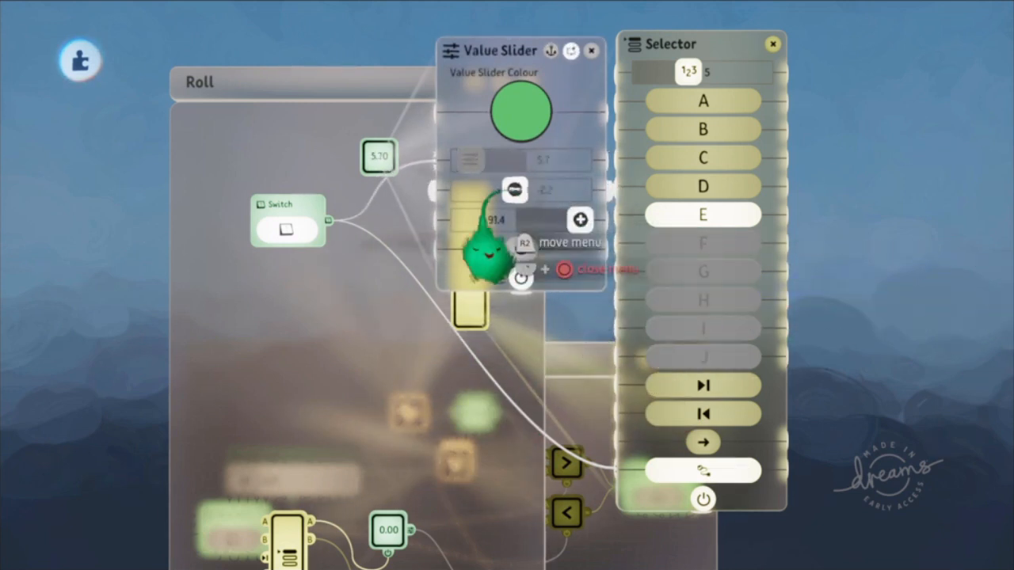
{"action": "left_click", "coordinate": [591, 51]}
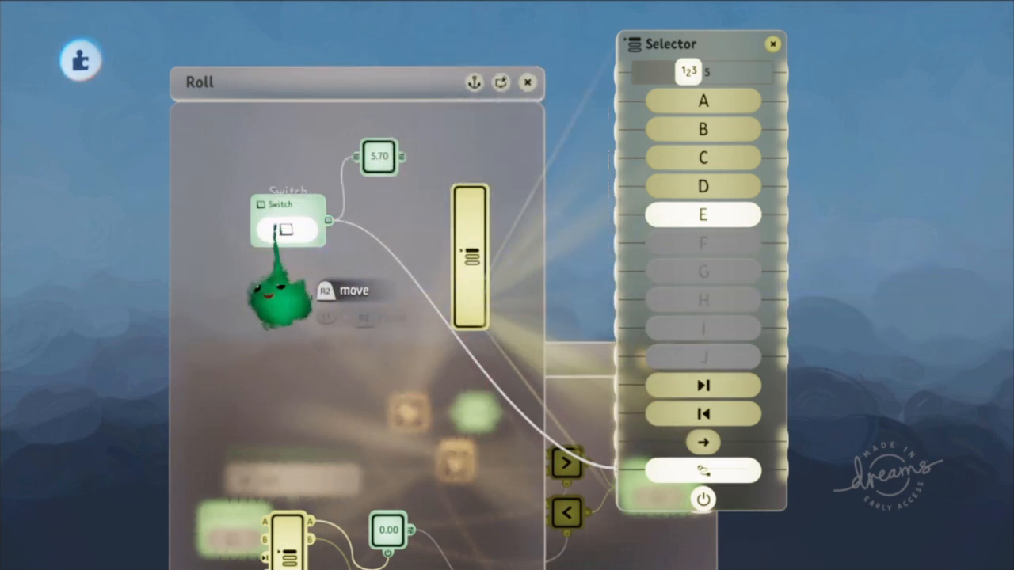